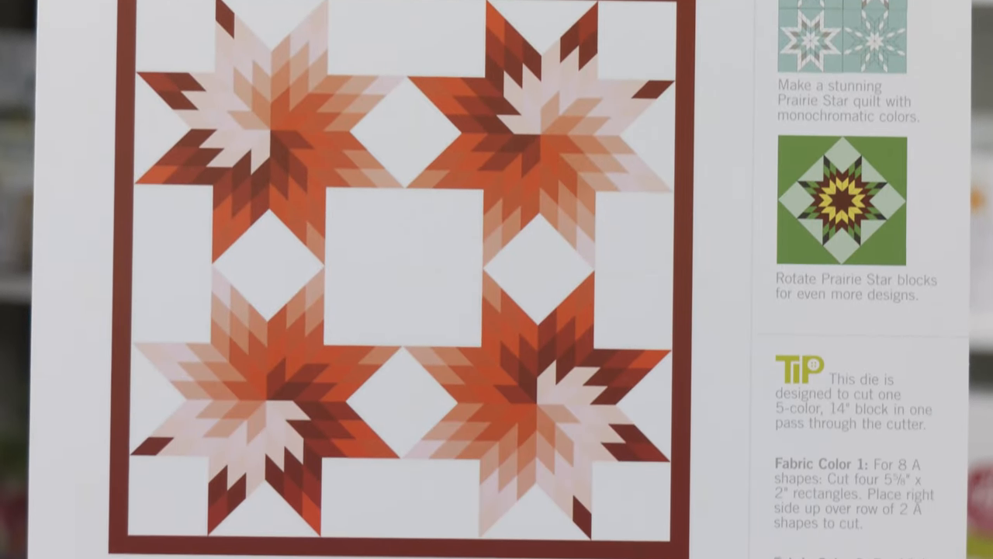
scroll(down, 3)
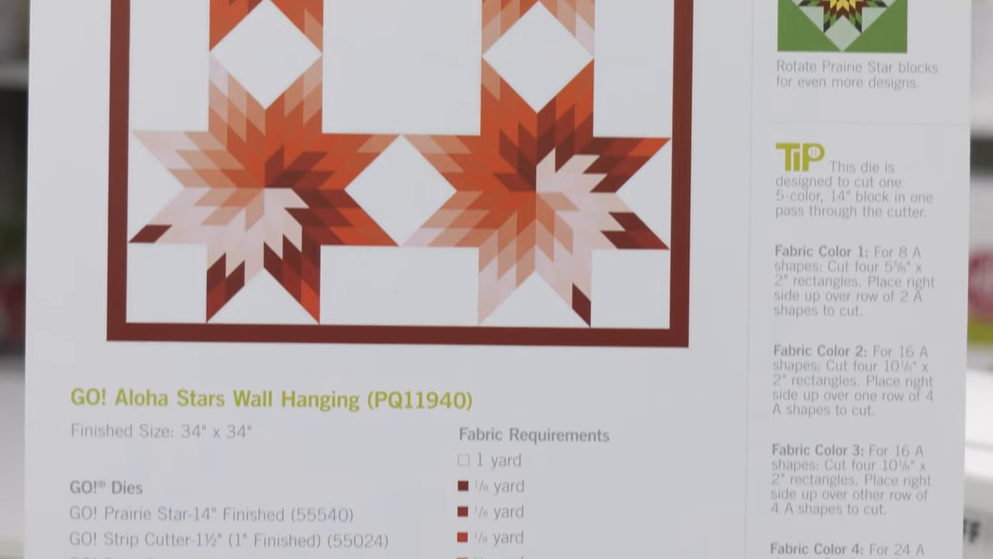
scroll(down, 3)
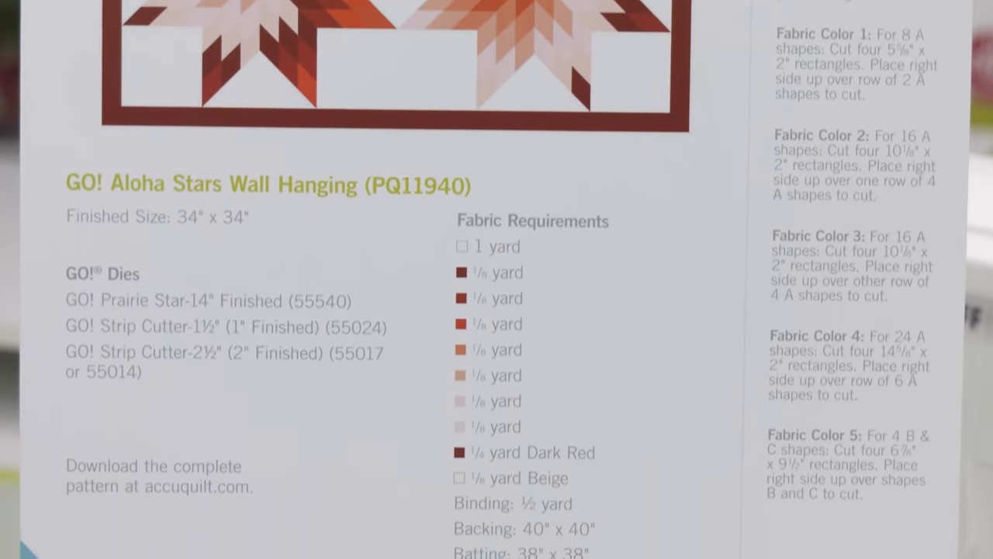
scroll(down, 3)
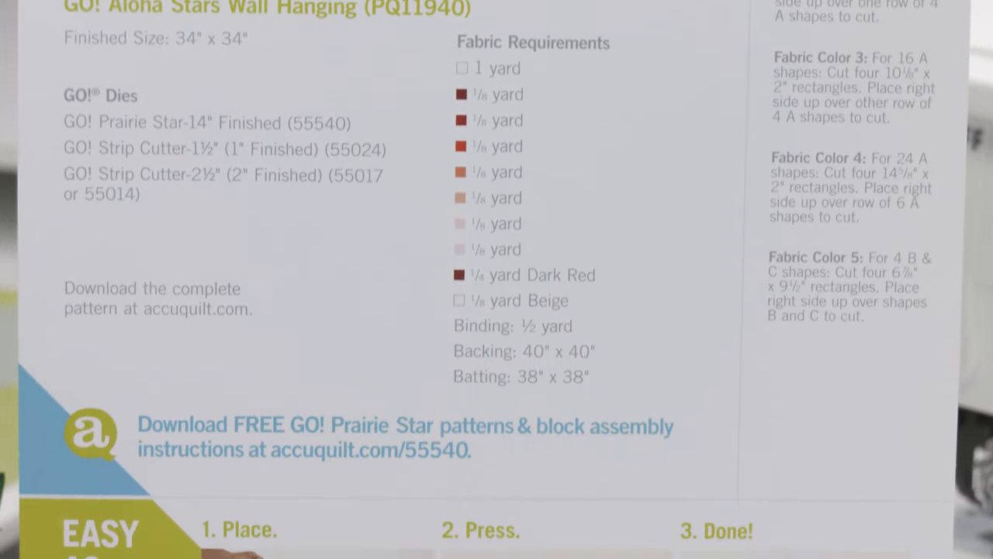
scroll(down, 3)
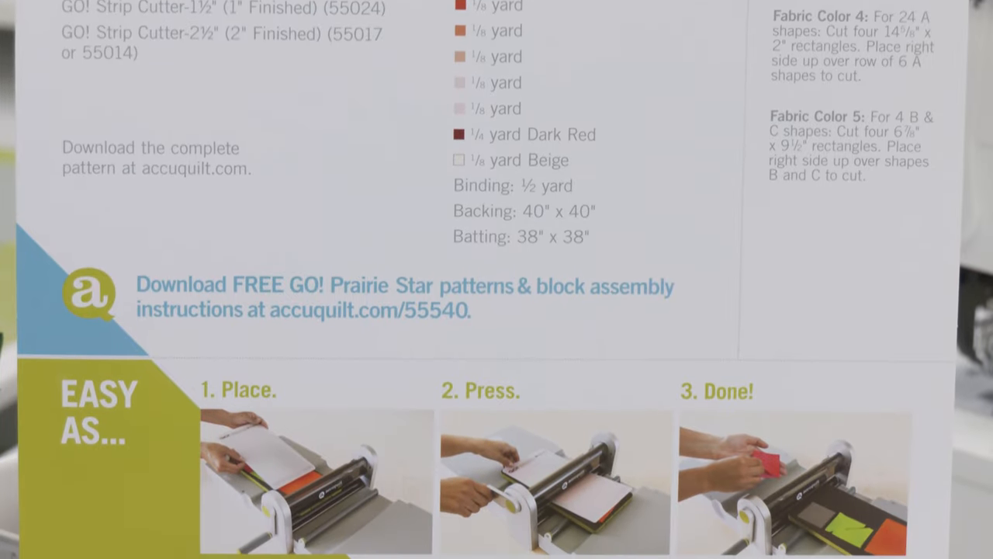
scroll(down, 3)
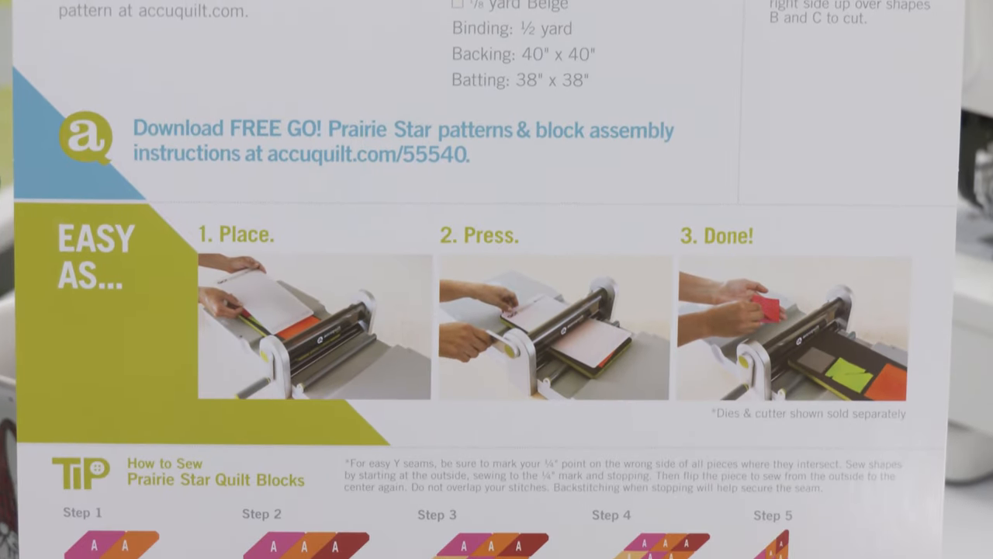
scroll(down, 3)
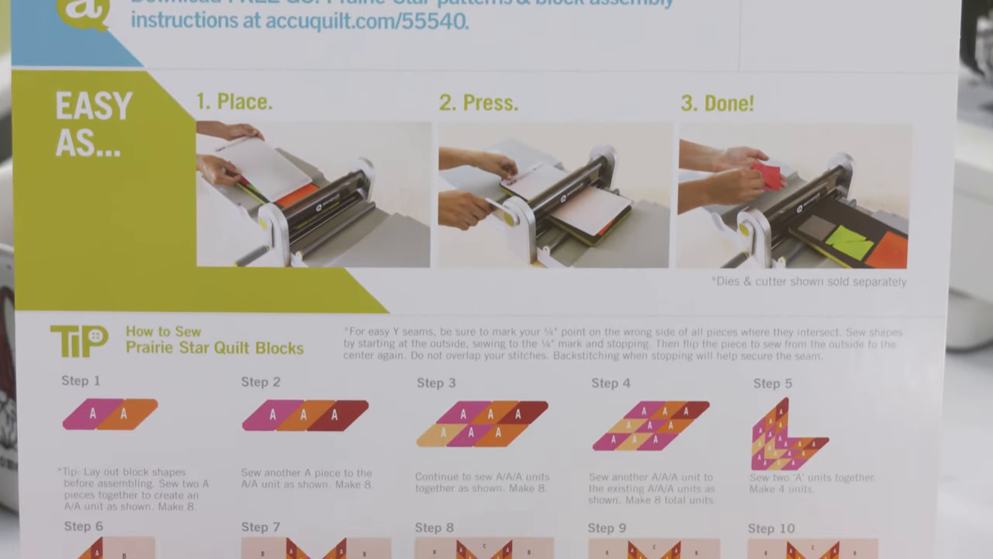